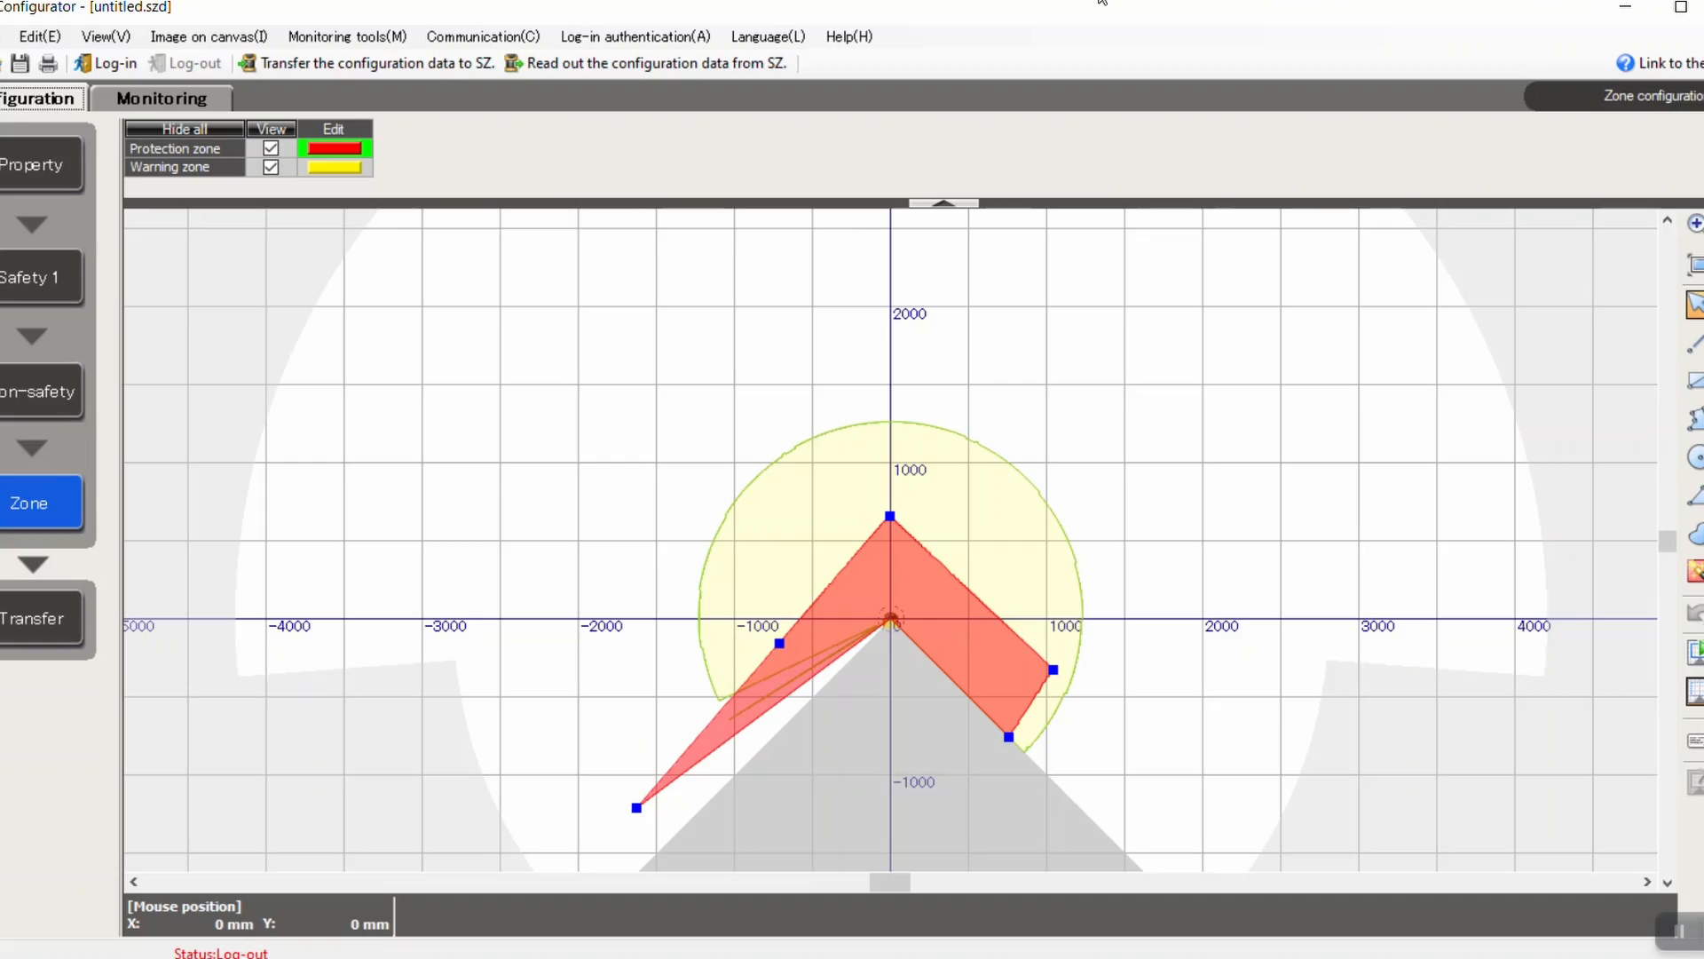
# View the scanner's live scan contour in Monitoring, then return to the ZA6 configuration properties
pyautogui.click(655, 62)
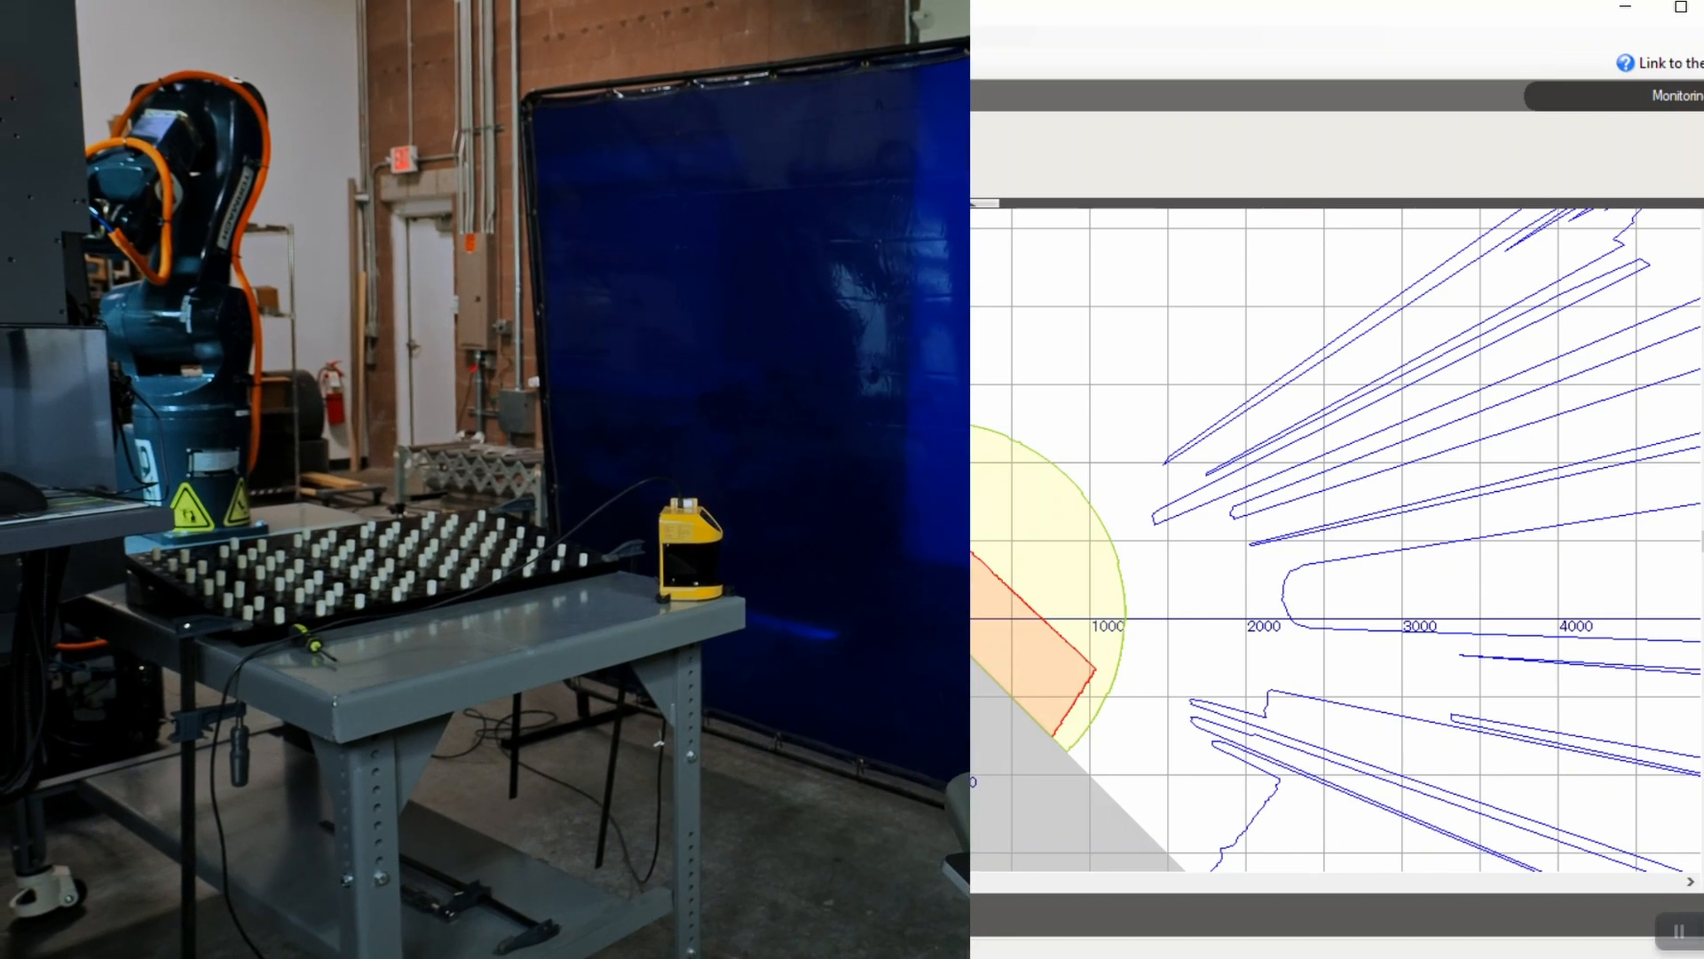
pyautogui.click(74, 98)
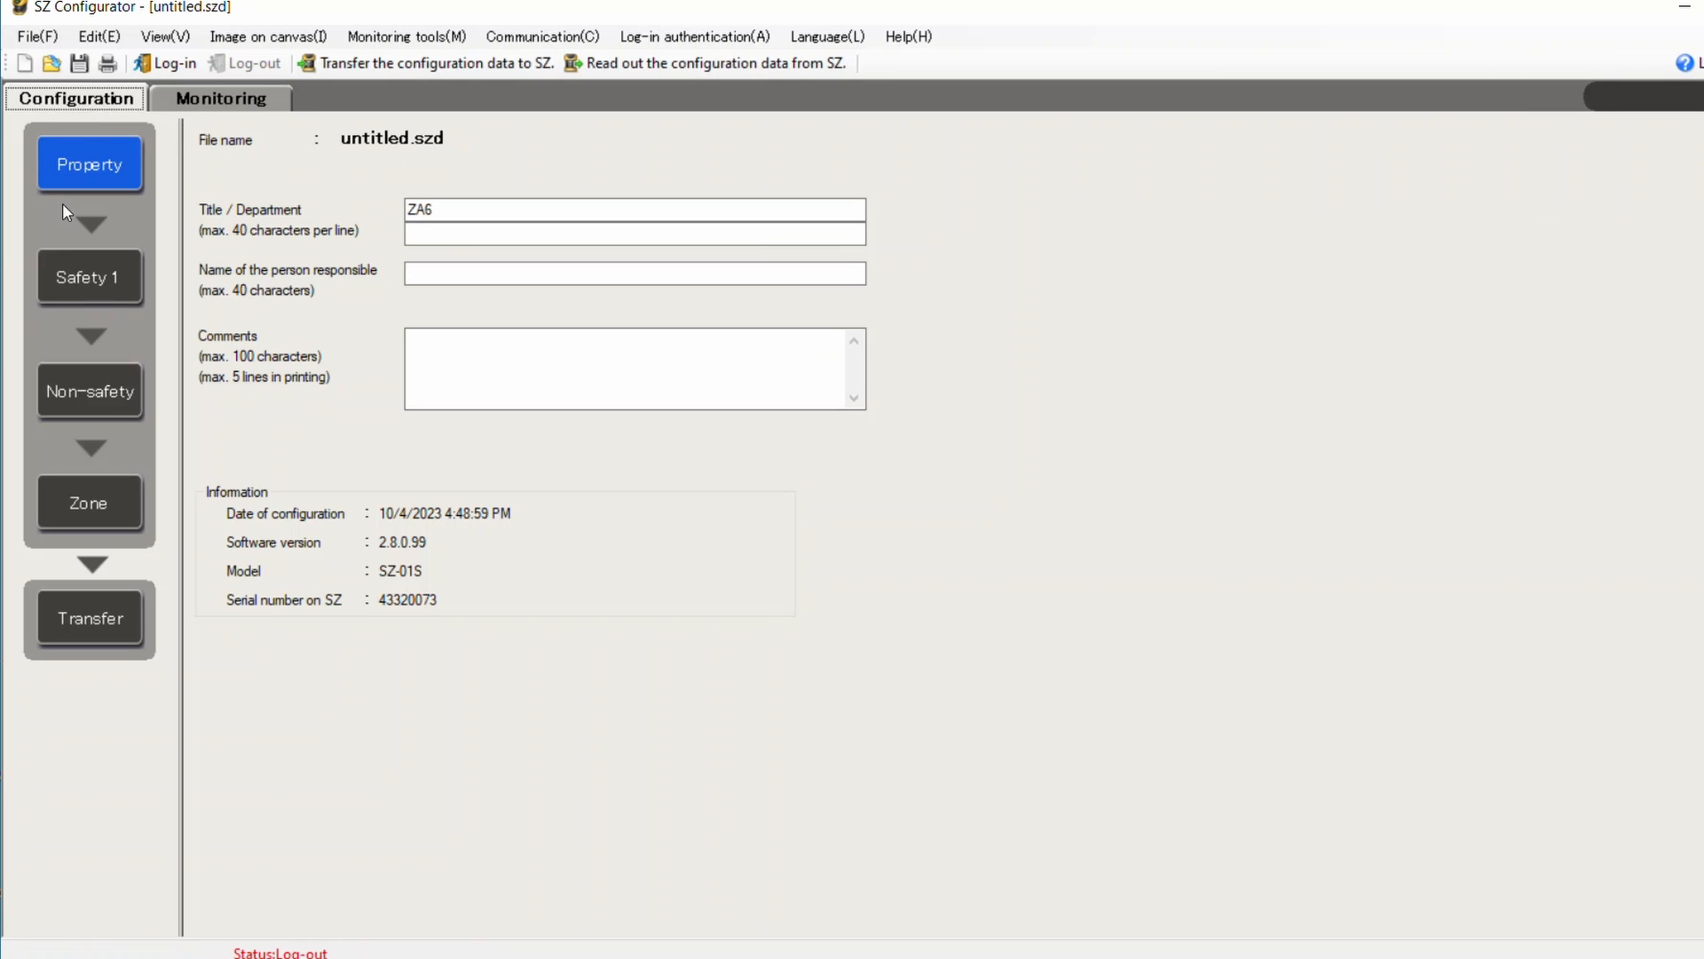